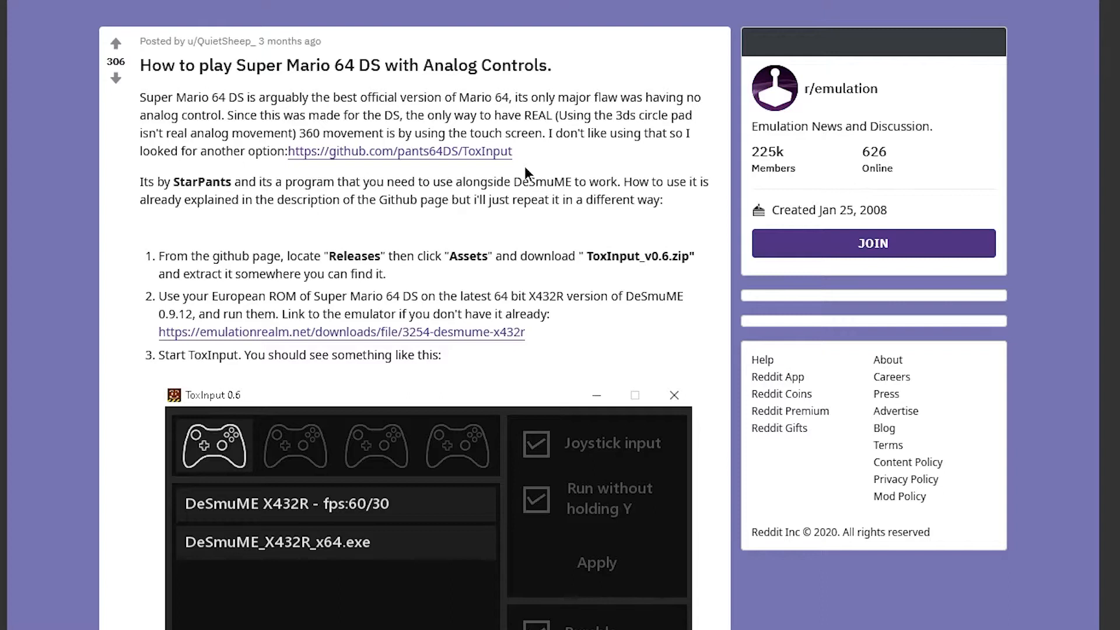
{"action": "mouse_move", "coordinate": [371, 90]}
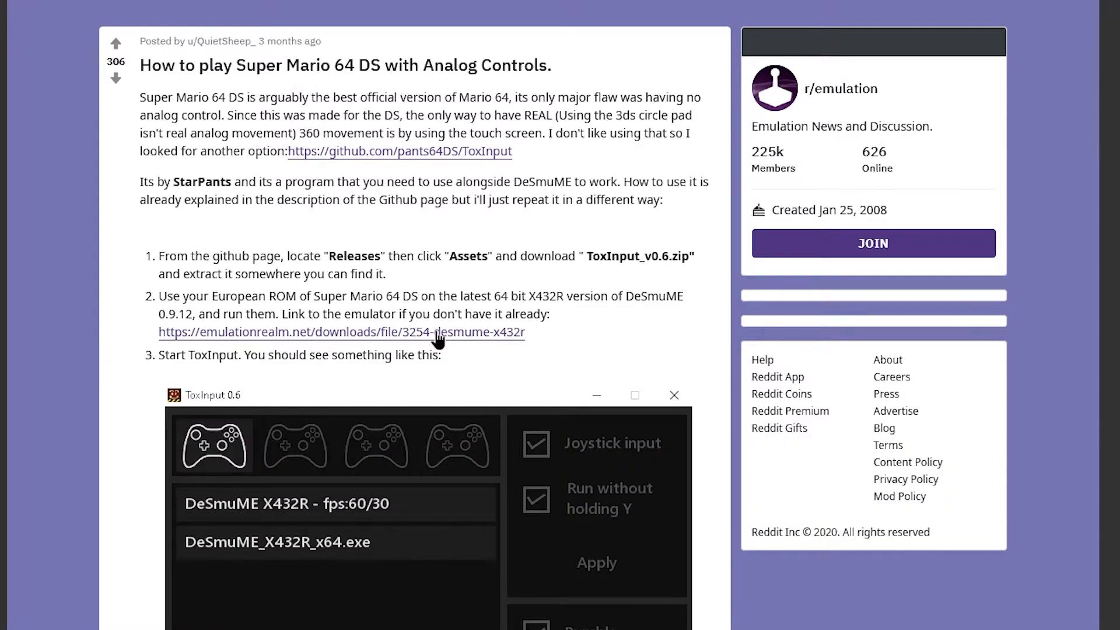
{"action": "mouse_move", "coordinate": [316, 170]}
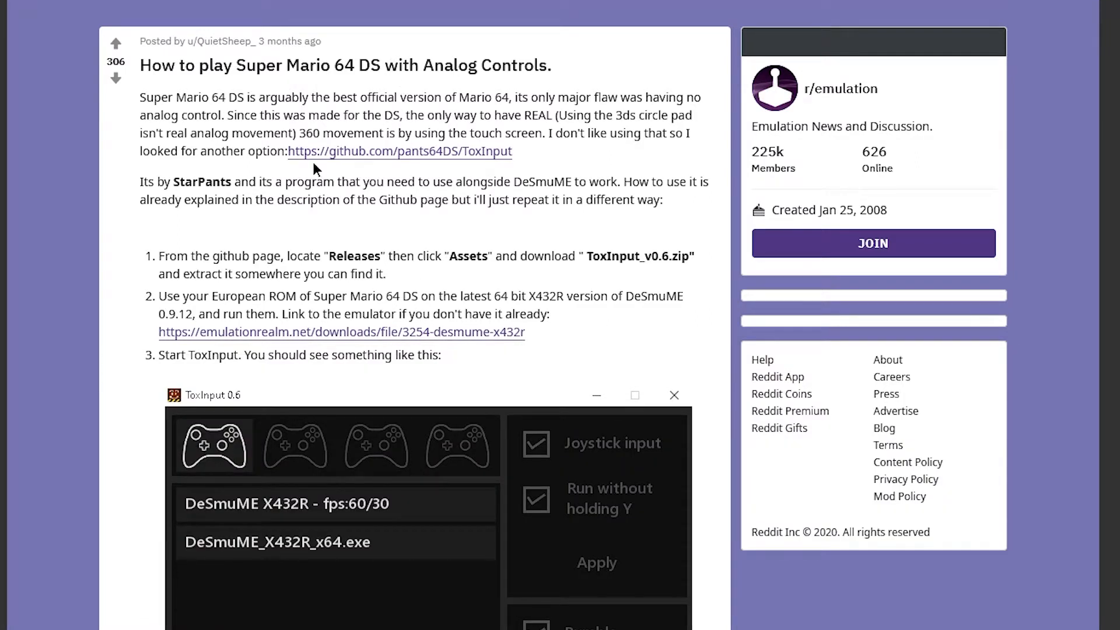
- Follow the github.com/pants64DS/ToxInput link from the Reddit analog controls guide
{"action": "left_click", "coordinate": [399, 151]}
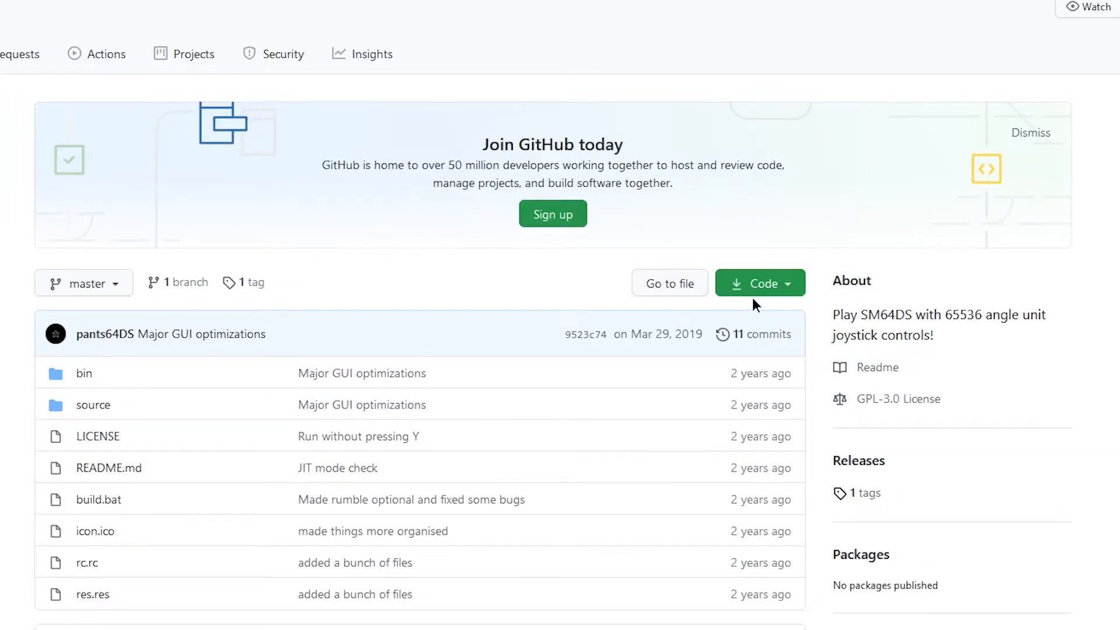
- Download the ToxInput repository as a ZIP via Code > Download ZIP and save it
{"action": "left_click", "coordinate": [760, 282]}
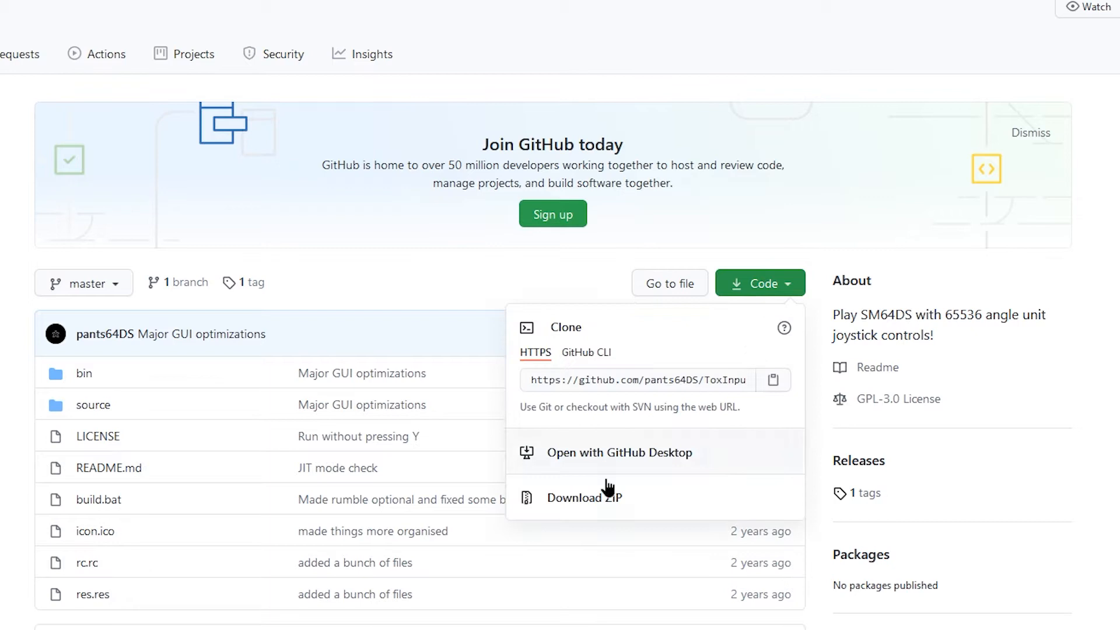
{"action": "left_click", "coordinate": [583, 498]}
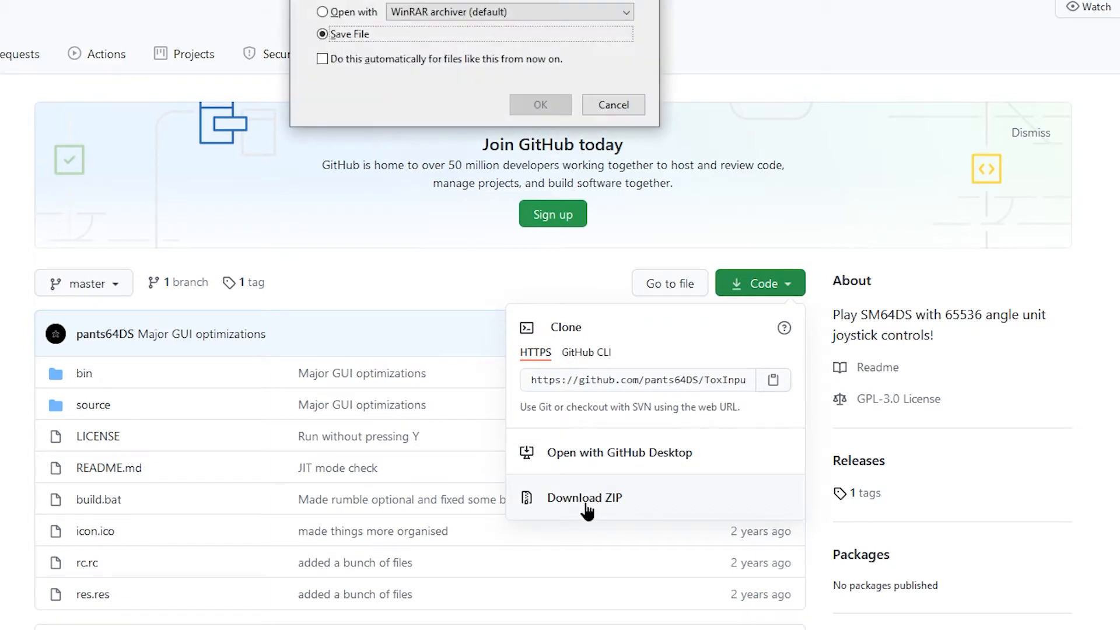
{"action": "left_click", "coordinate": [540, 104]}
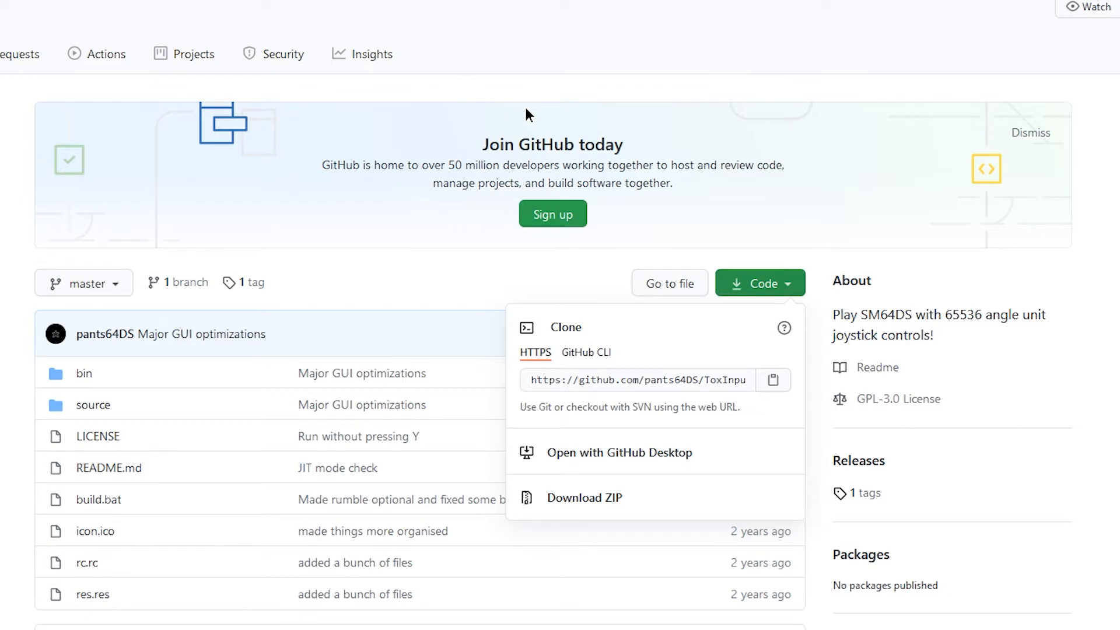
{"action": "mouse_move", "coordinate": [521, 90]}
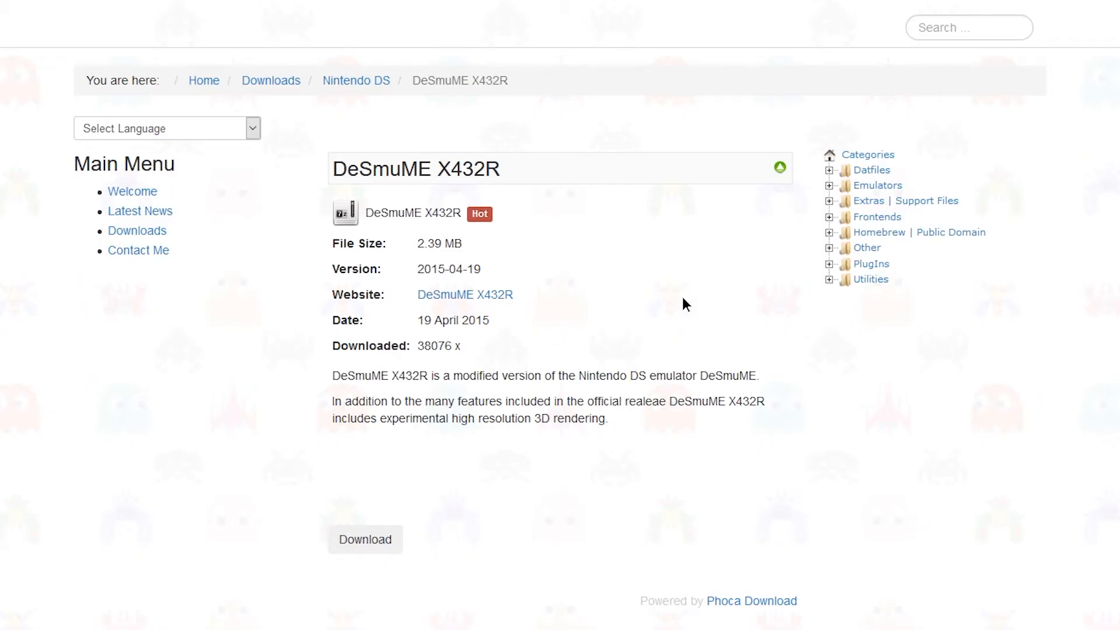
{"action": "mouse_move", "coordinate": [364, 539]}
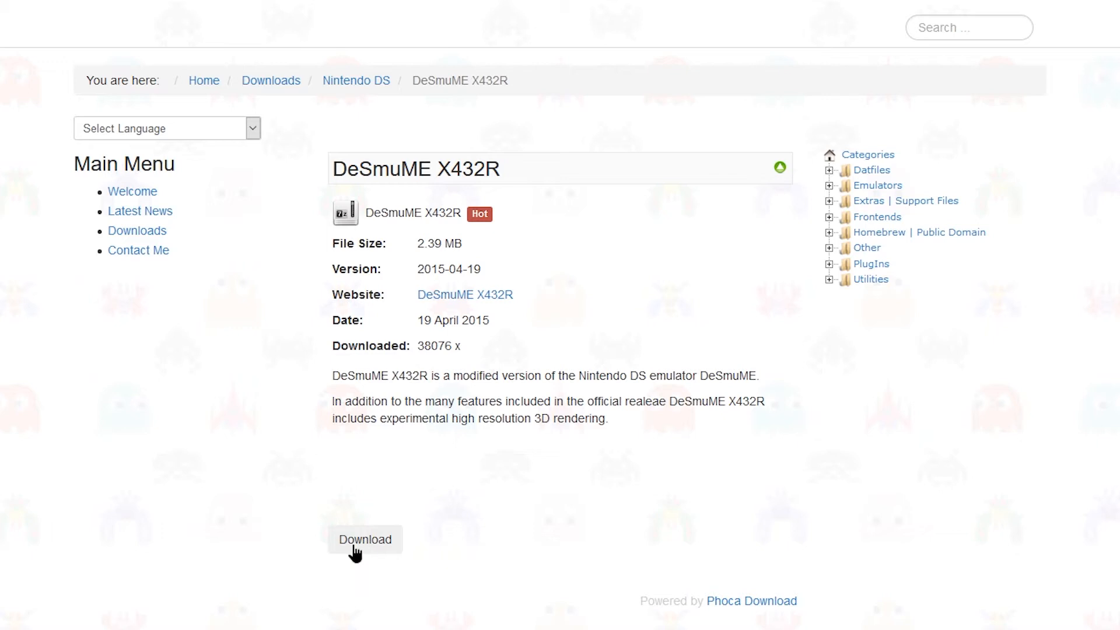
{"action": "mouse_move", "coordinate": [410, 559]}
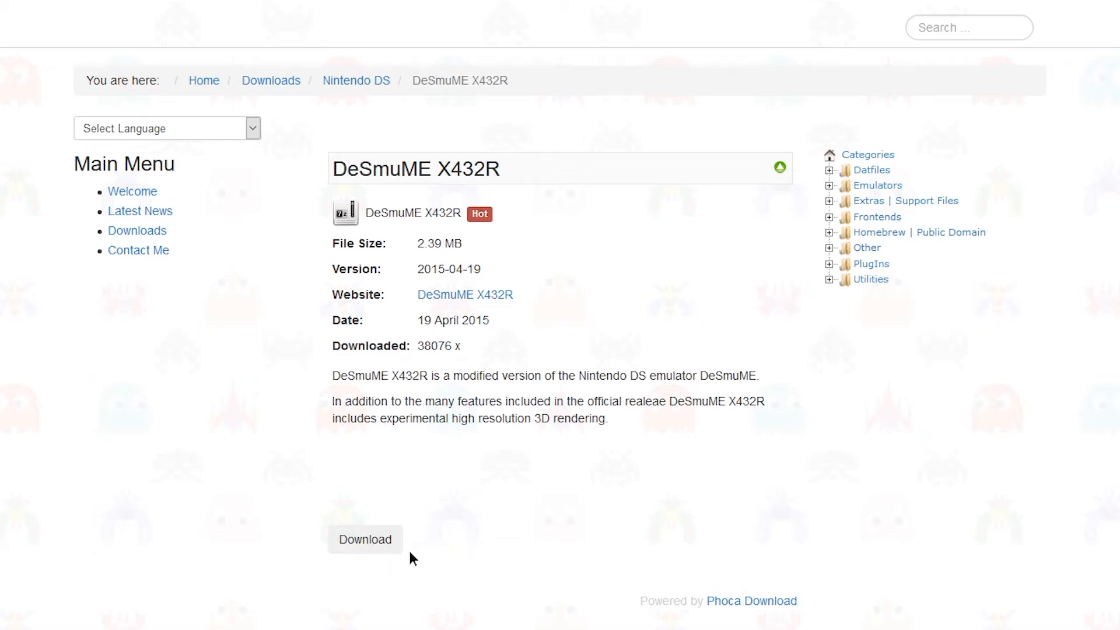
- Download the DeSmuME X432R 7z archive and confirm both downloads finished in the Downloads panel
{"action": "left_click", "coordinate": [366, 539]}
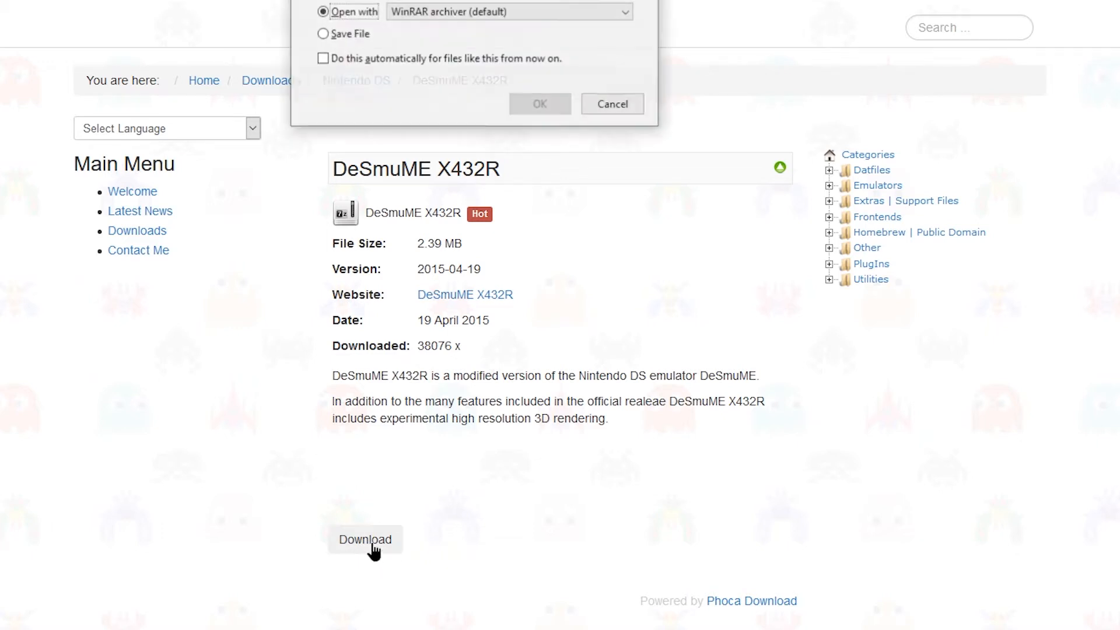
{"action": "left_click", "coordinate": [610, 104]}
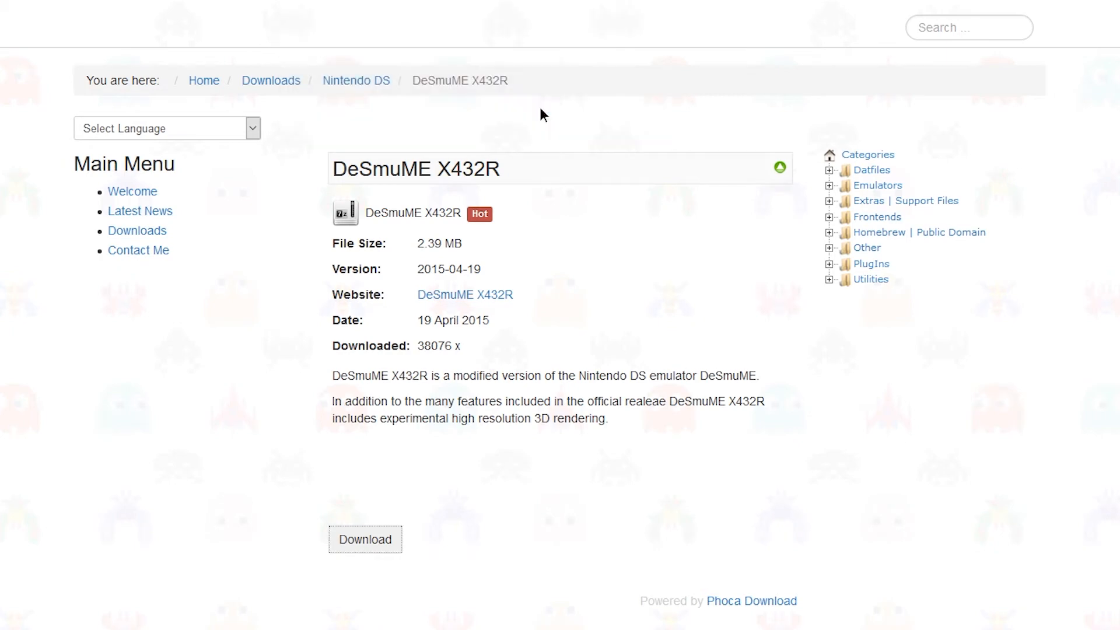
{"action": "left_click", "coordinate": [852, 45]}
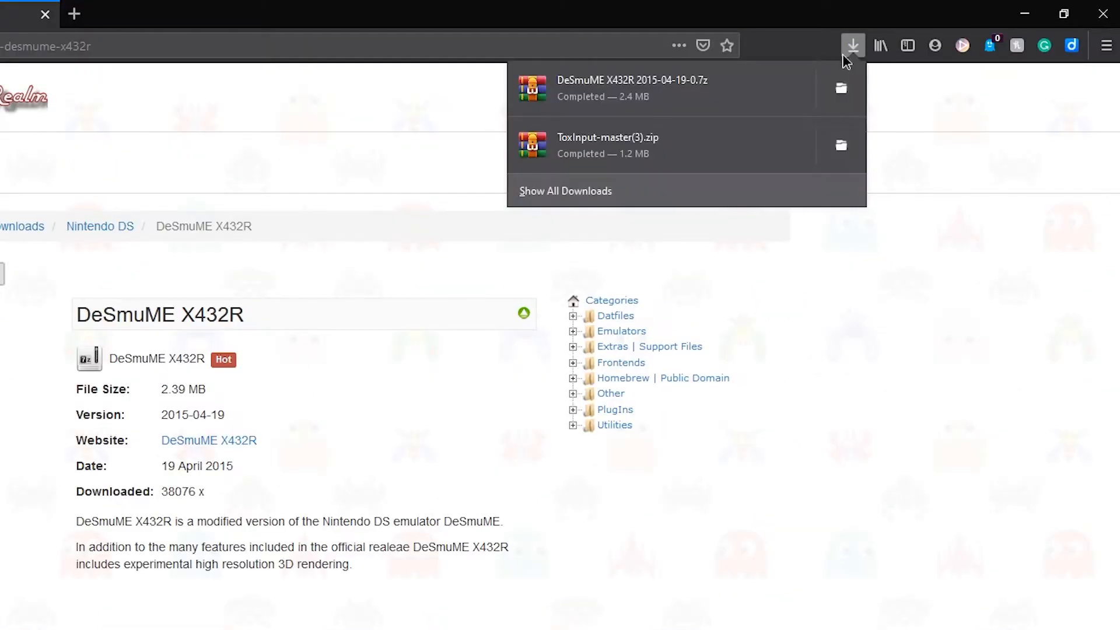
{"action": "mouse_move", "coordinate": [656, 142]}
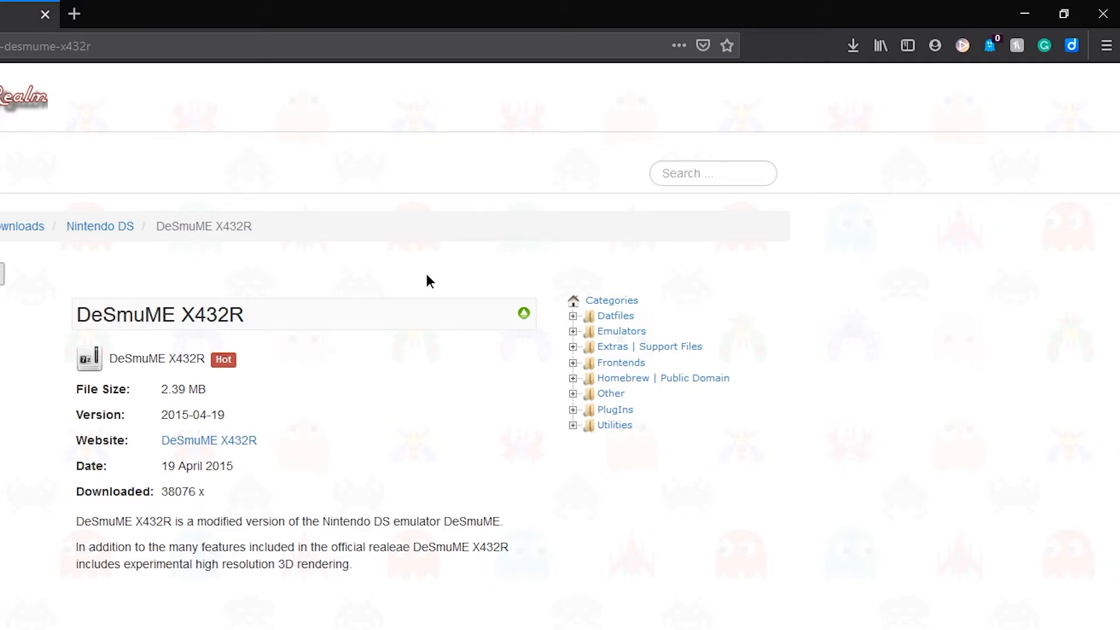
{"action": "mouse_move", "coordinate": [429, 278]}
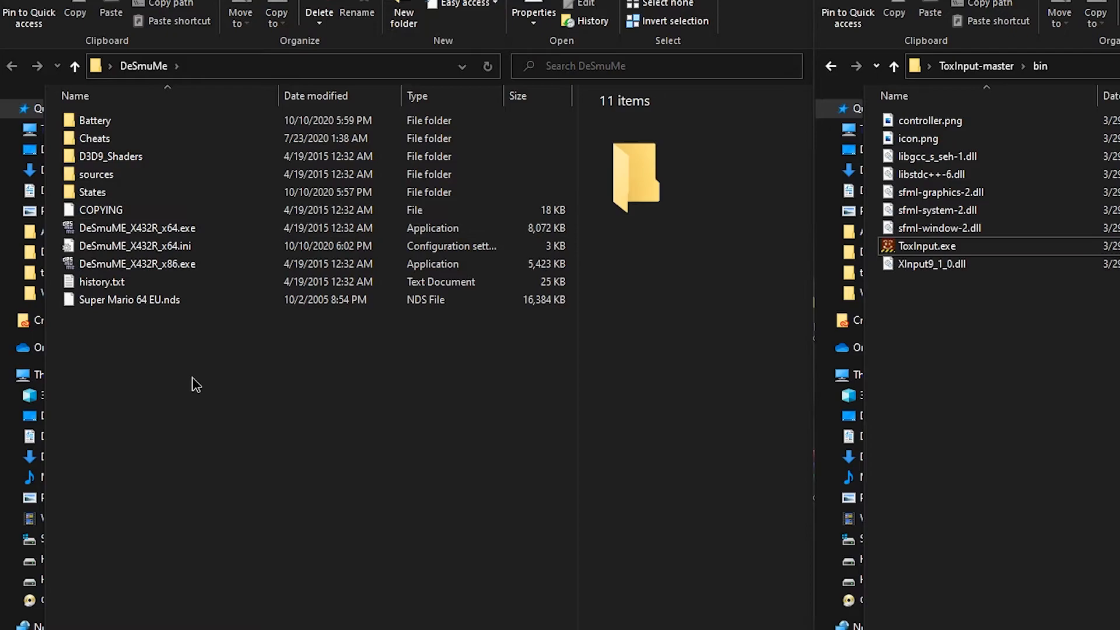
- Launch DeSmuME_X432R_x64.exe from the extracted DeSmuME folder
{"action": "left_click", "coordinate": [138, 227]}
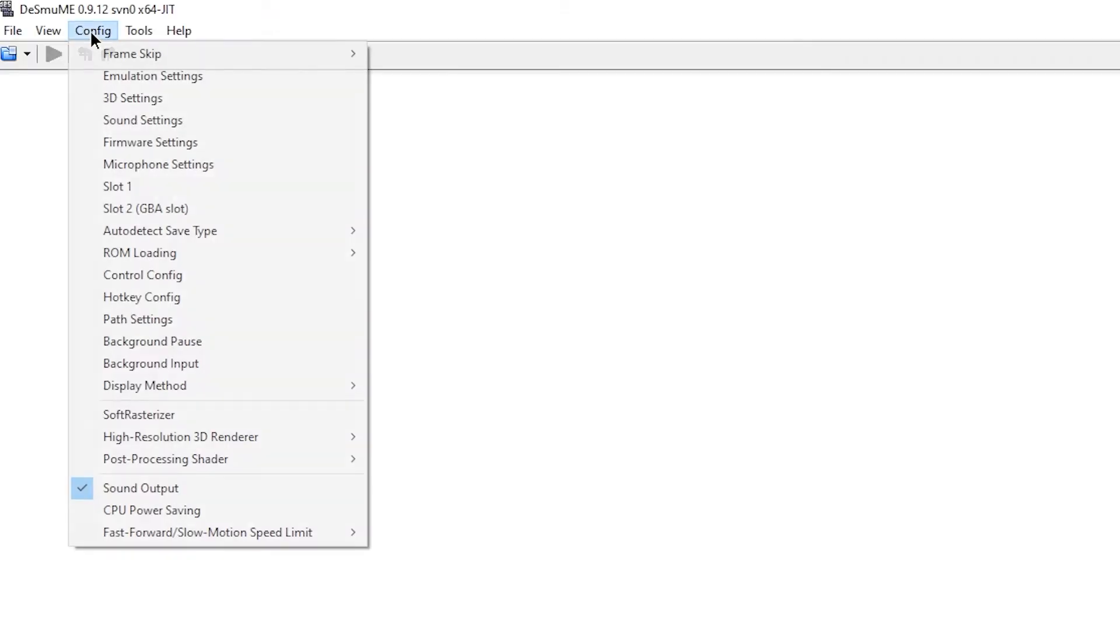
- Choose OpenGL X4 (1024x768) as the renderer in 3D Settings and apply it
{"action": "left_click", "coordinate": [133, 98]}
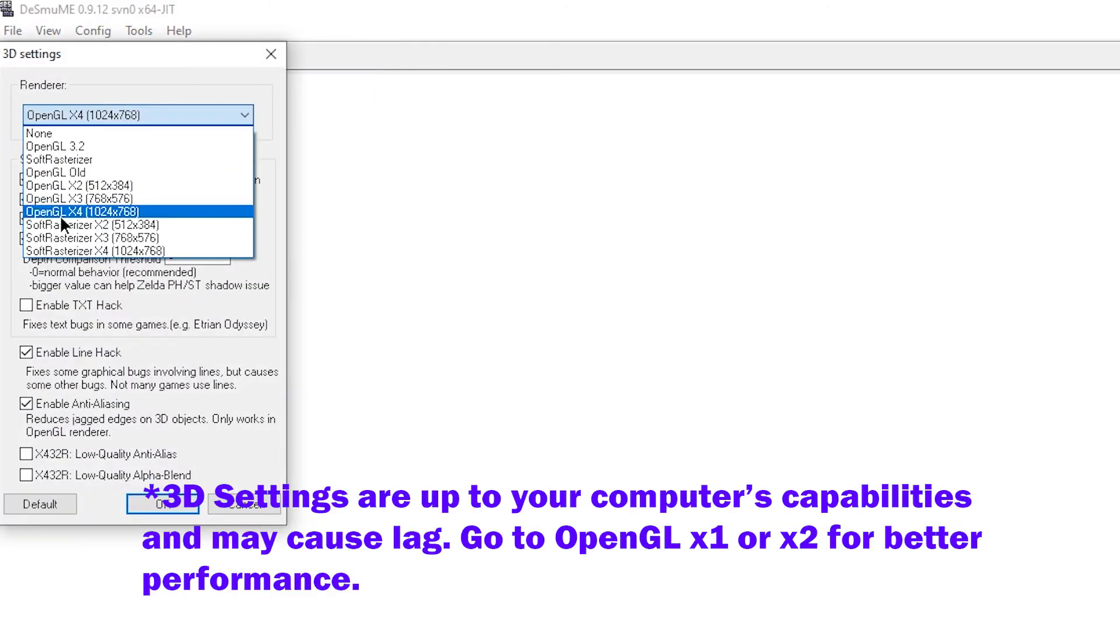
{"action": "left_click", "coordinate": [82, 211]}
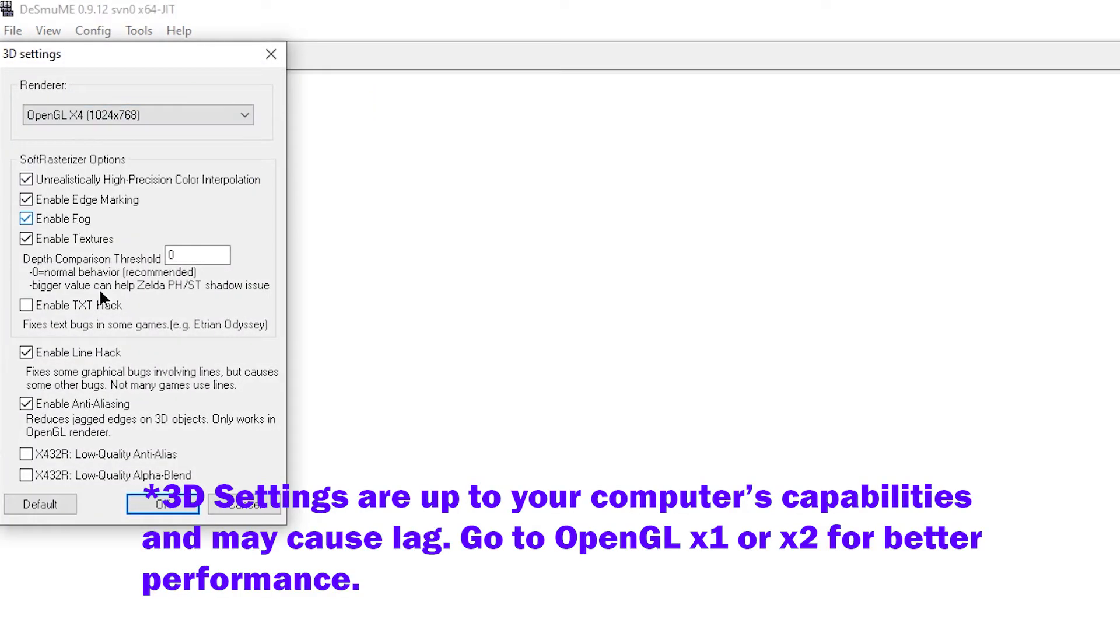
{"action": "left_click", "coordinate": [47, 30]}
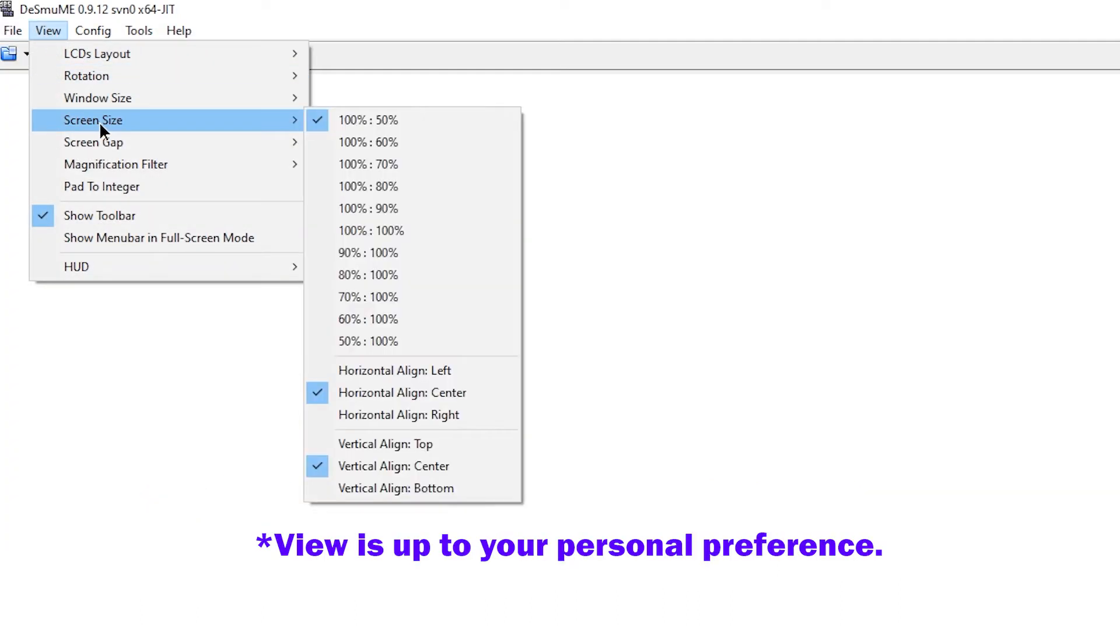
{"action": "mouse_move", "coordinate": [367, 119]}
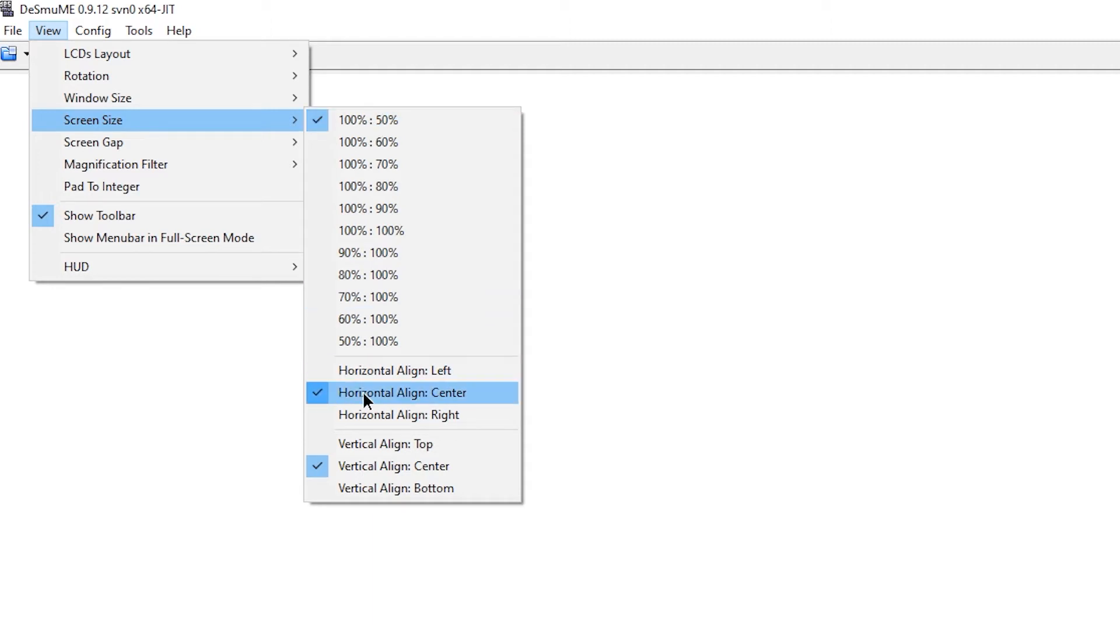
{"action": "mouse_move", "coordinate": [471, 409]}
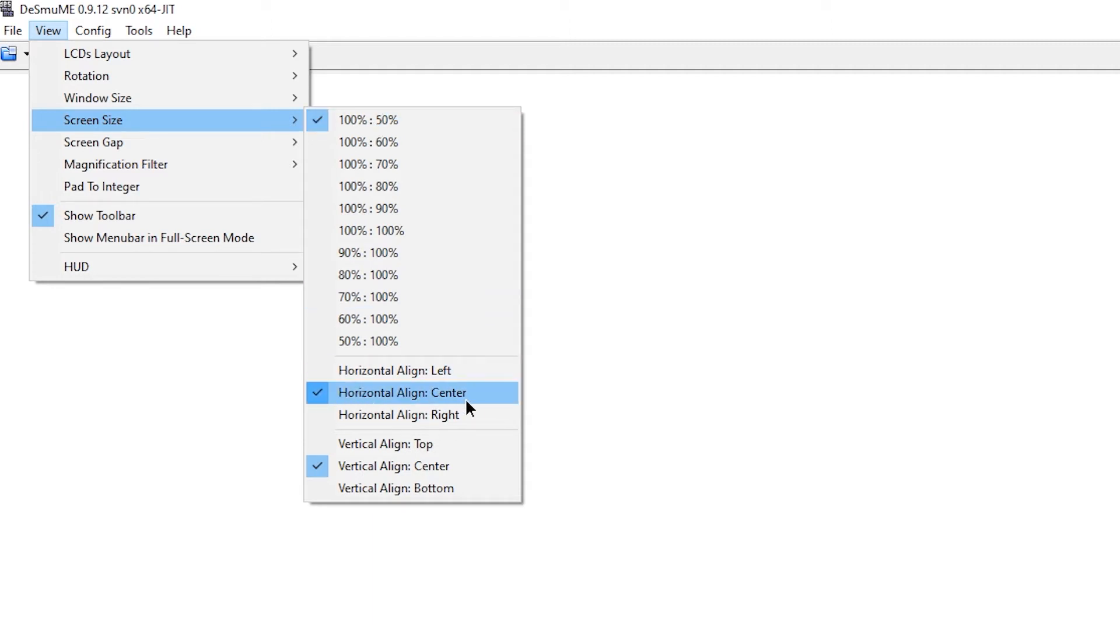
{"action": "mouse_move", "coordinate": [424, 465]}
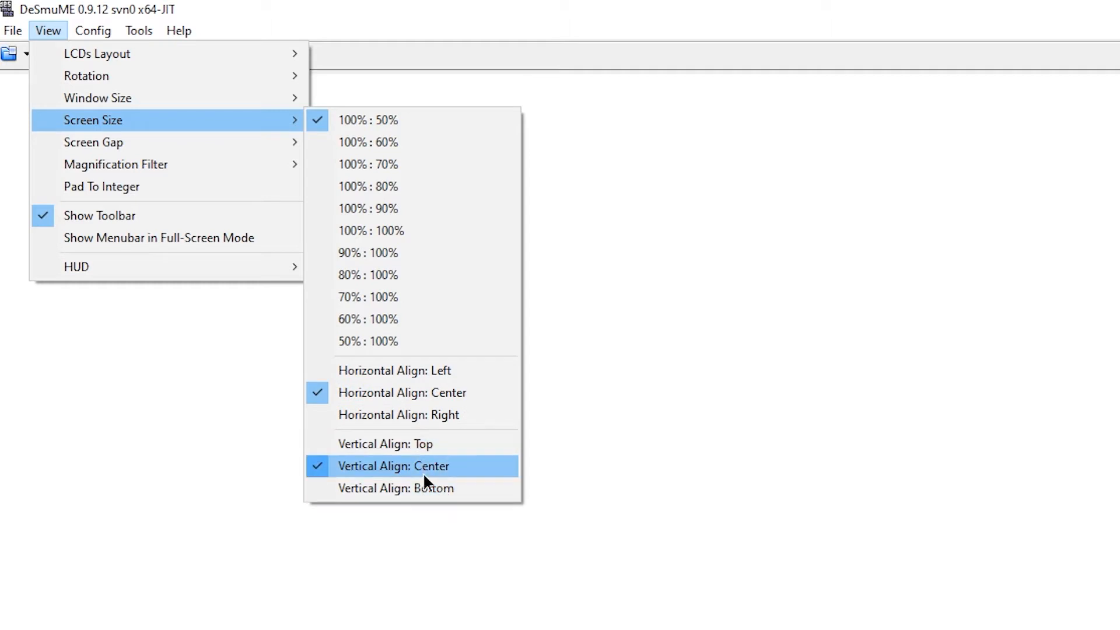
{"action": "mouse_move", "coordinate": [415, 488]}
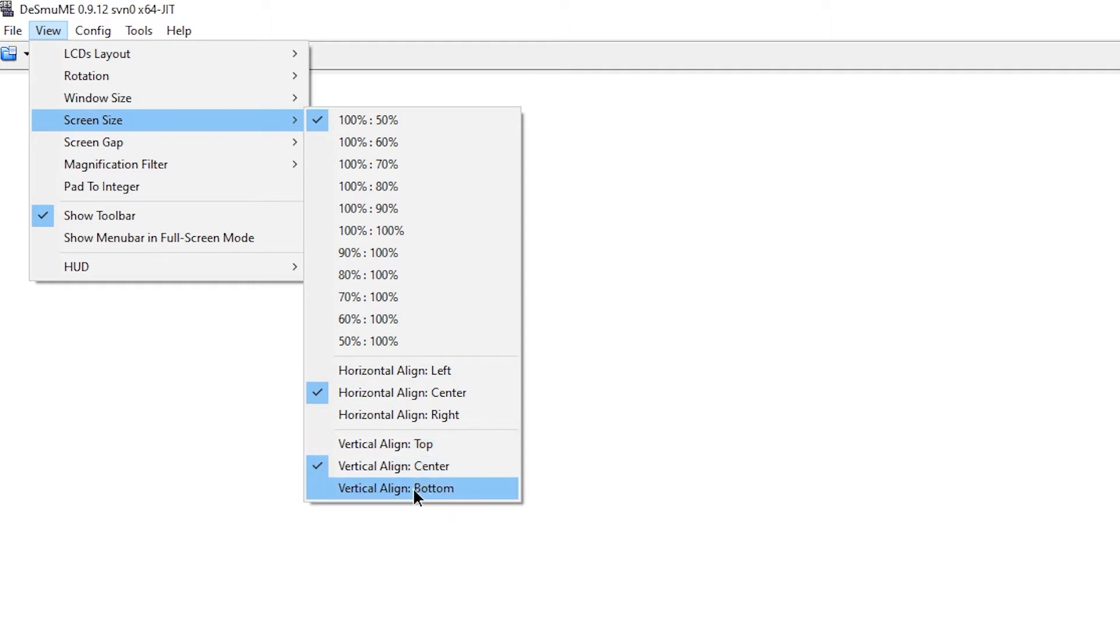
- Bring up the Config menu after reviewing the screen size and alignment options
{"action": "left_click", "coordinate": [92, 30]}
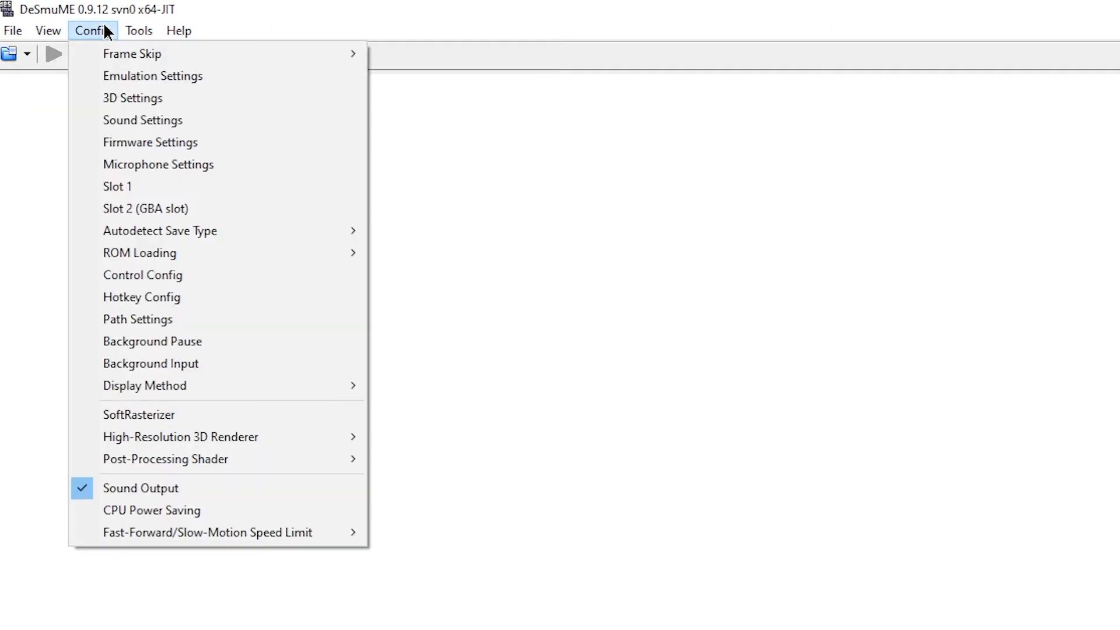
{"action": "mouse_move", "coordinate": [142, 275]}
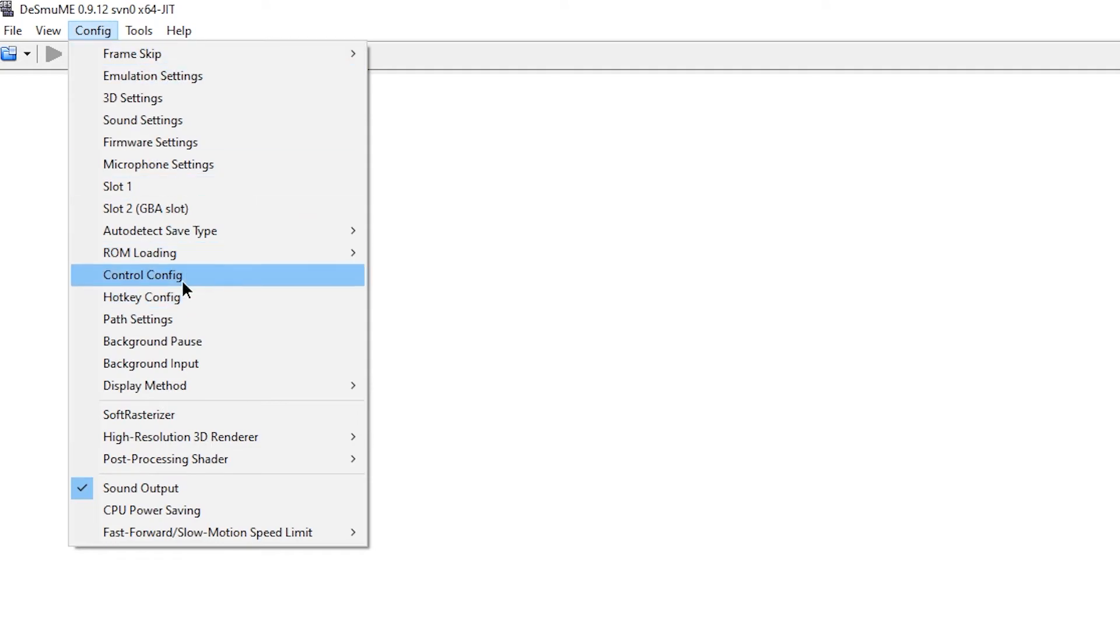
- Map the DS B, A, Y, X and R controls to gamepad buttons in Control Config
{"action": "left_click", "coordinate": [142, 275]}
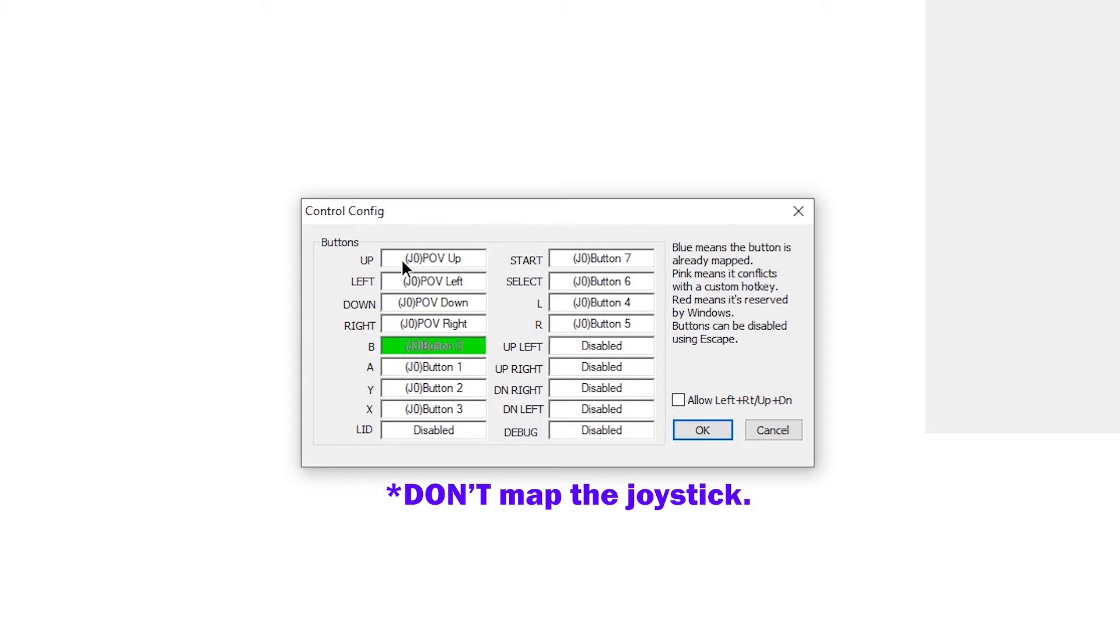
{"action": "mouse_move", "coordinate": [343, 357]}
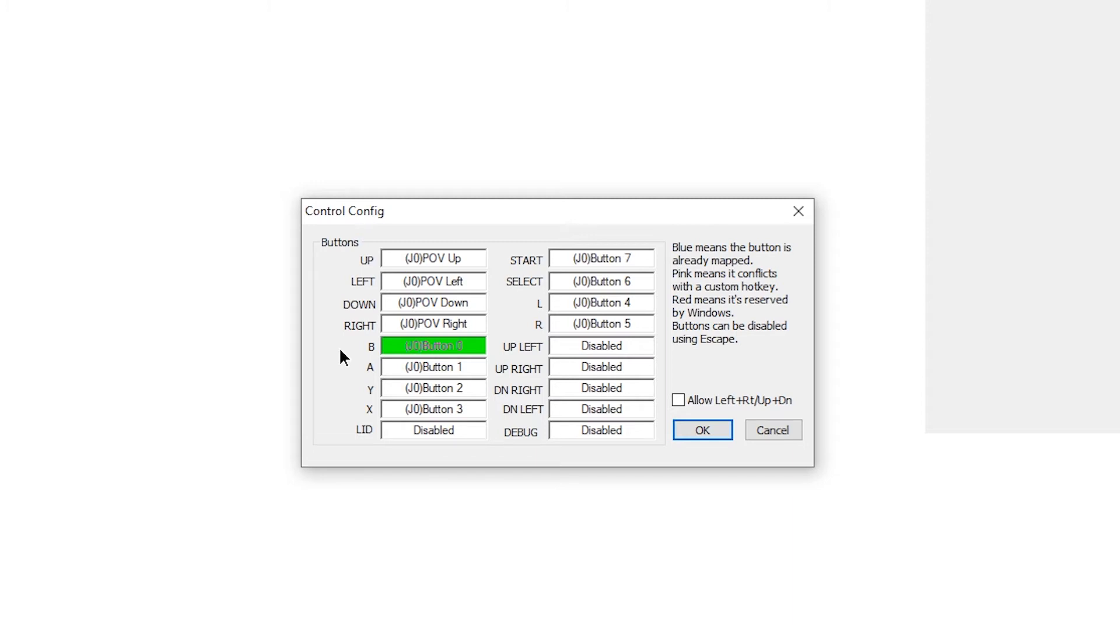
{"action": "left_click", "coordinate": [431, 366]}
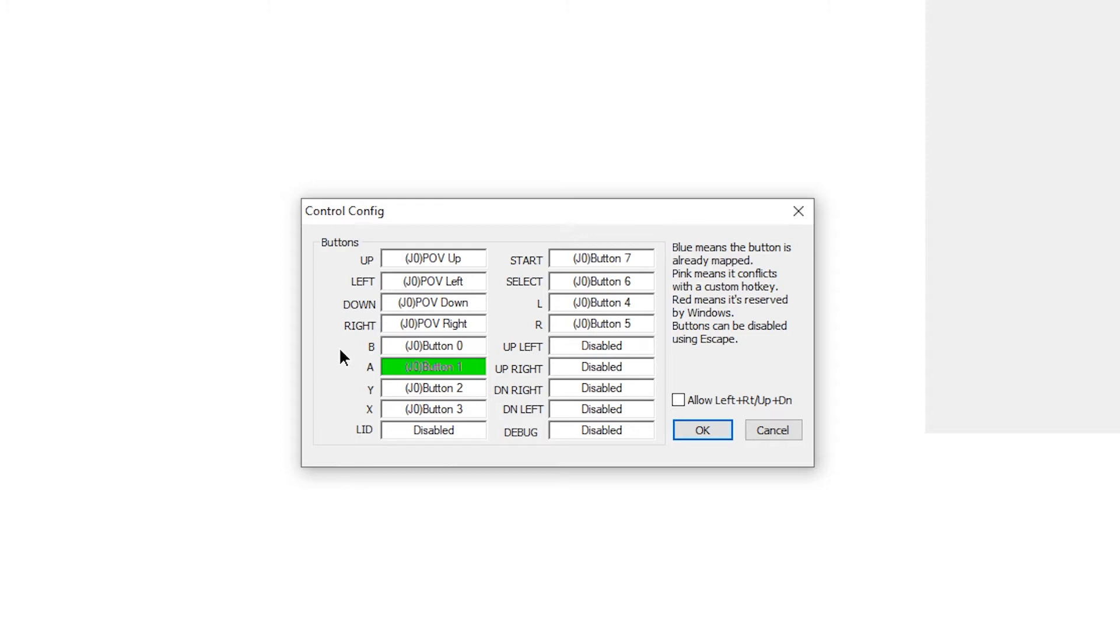
{"action": "left_click", "coordinate": [432, 387]}
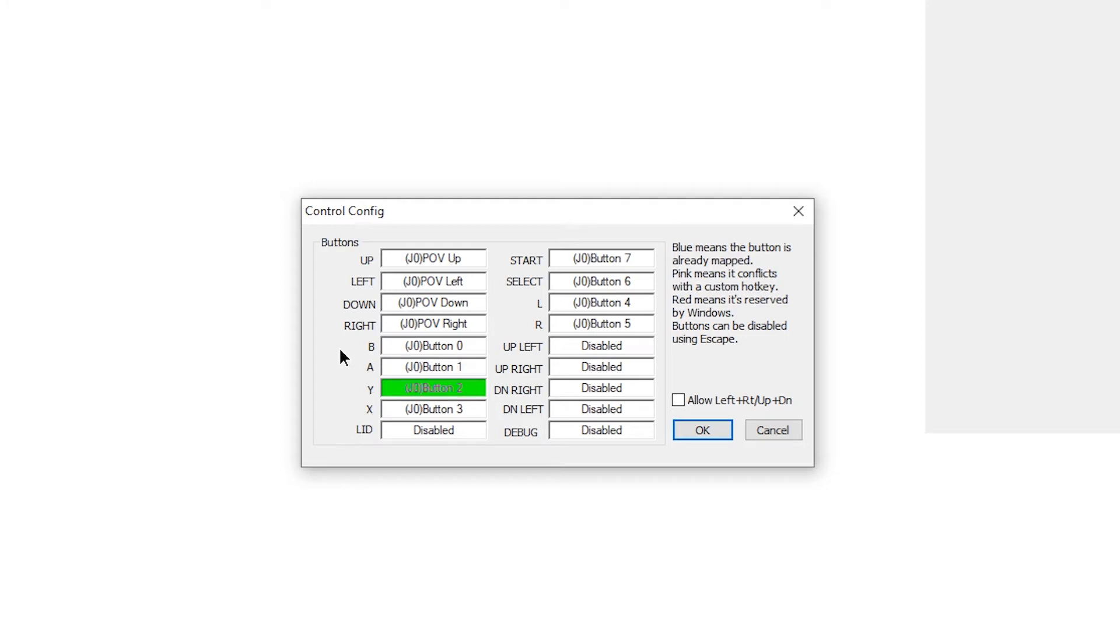
{"action": "left_click", "coordinate": [432, 410]}
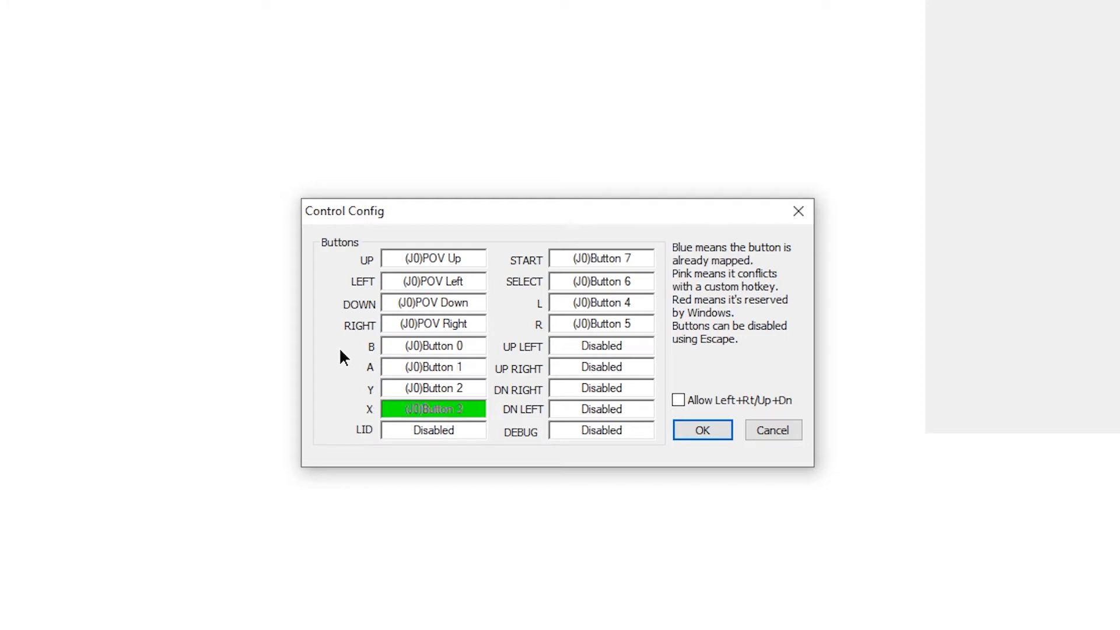
{"action": "left_click", "coordinate": [601, 258]}
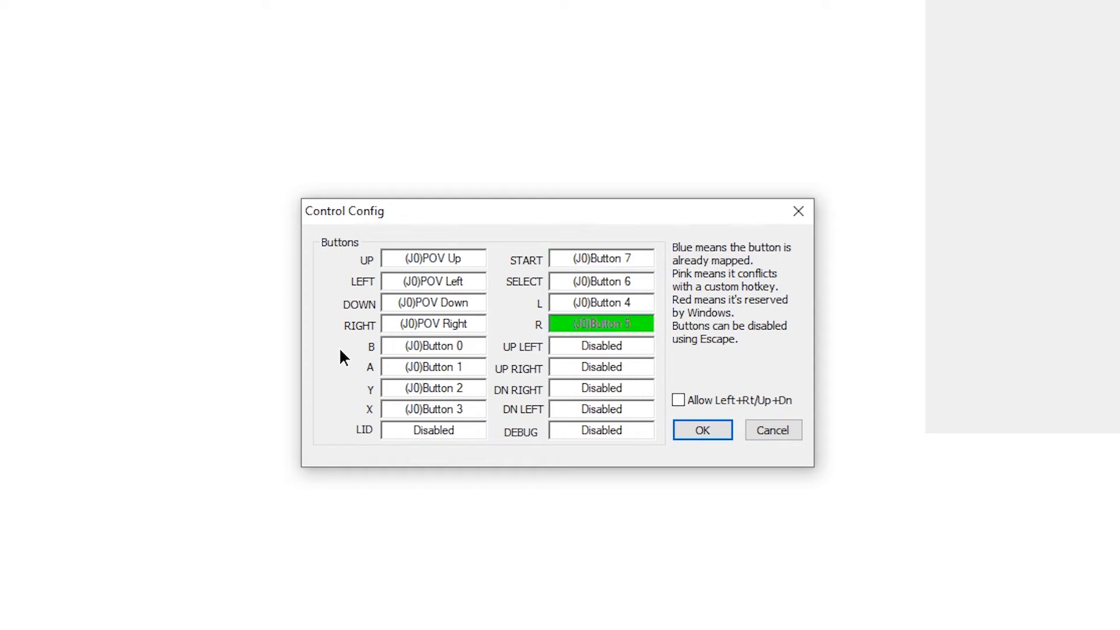
{"action": "left_click", "coordinate": [599, 346]}
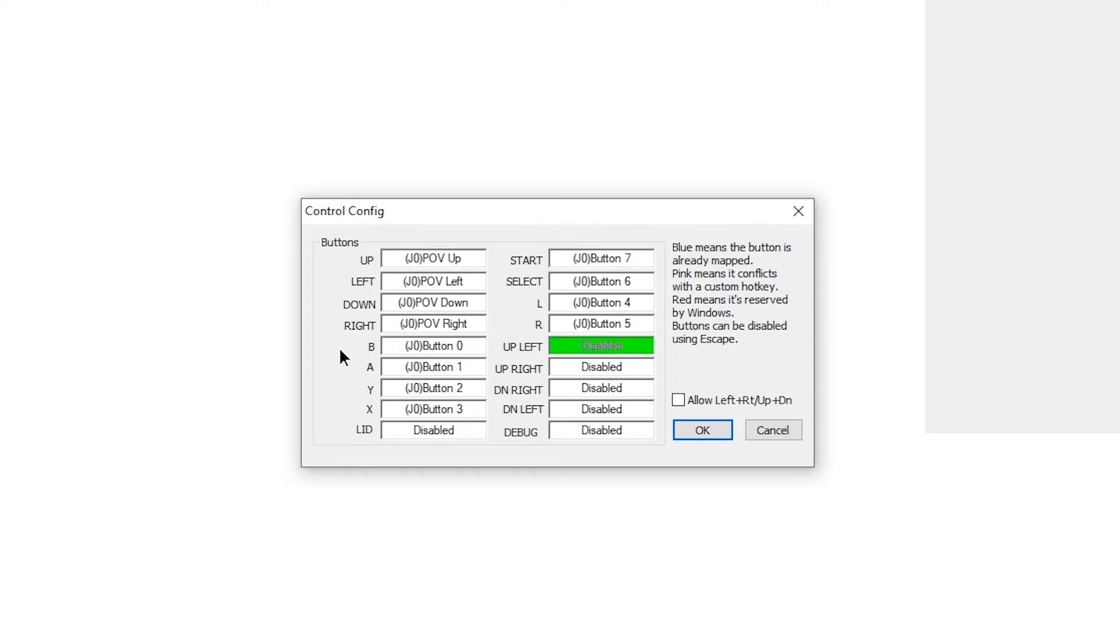
{"action": "mouse_move", "coordinate": [724, 394]}
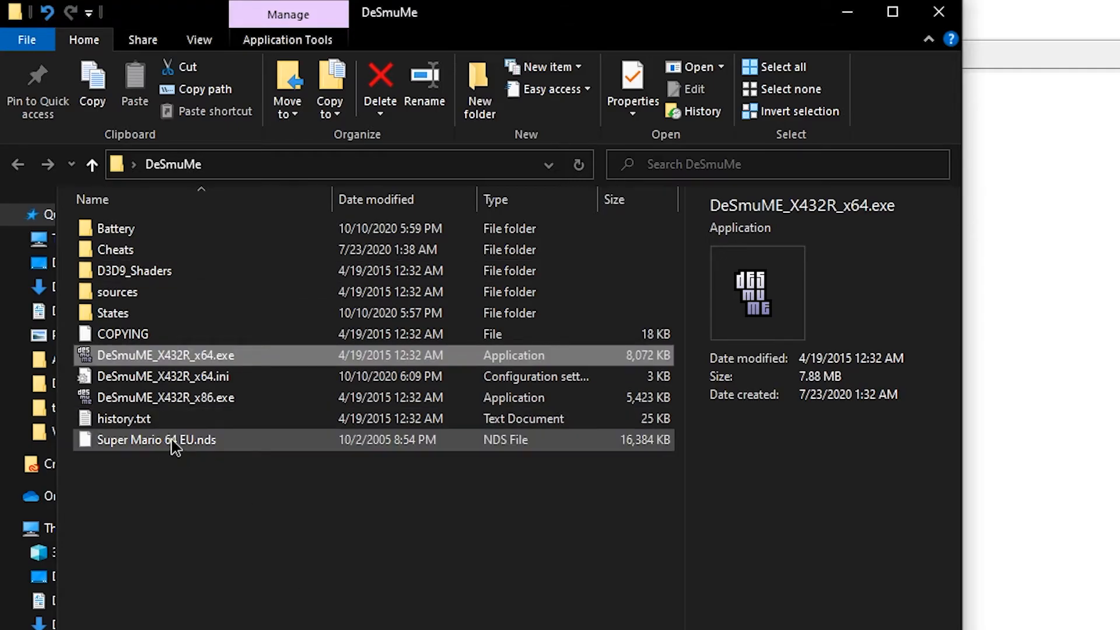
- Load the Super Mario 64 .nds file, then run ToxInput.exe from ToxInput-master\bin
{"action": "left_click", "coordinate": [156, 440]}
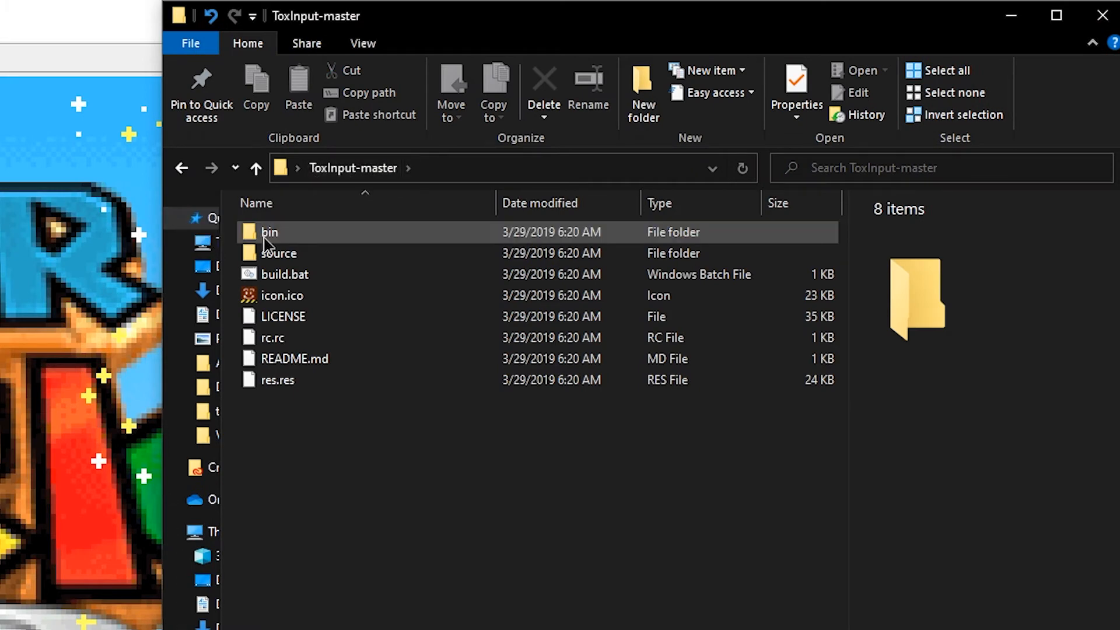
{"action": "double_click", "coordinate": [270, 231]}
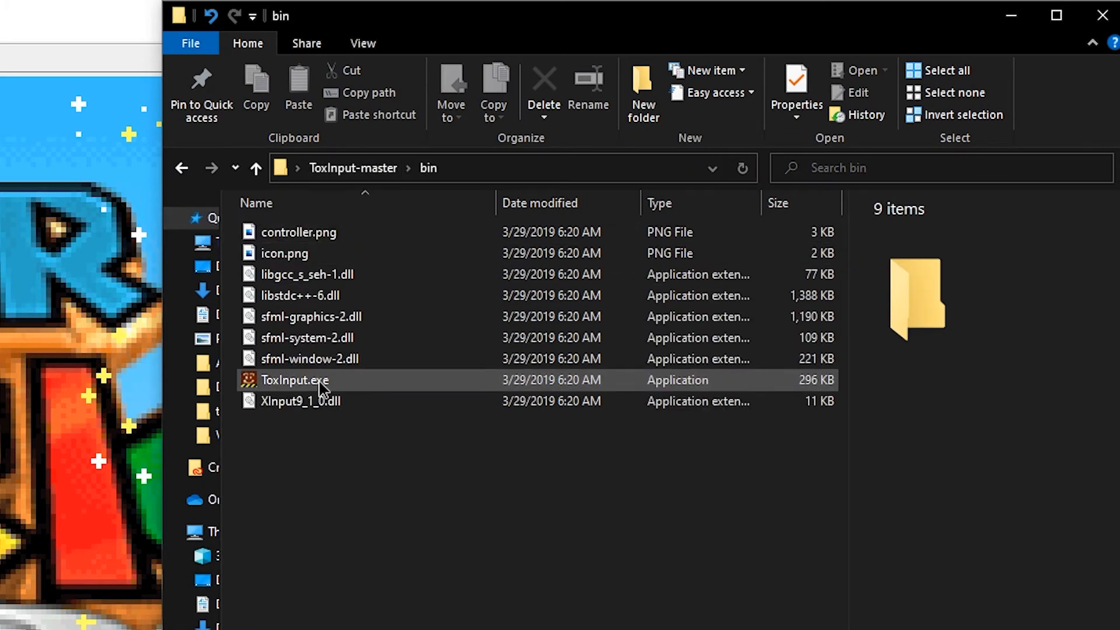
{"action": "double_click", "coordinate": [294, 380]}
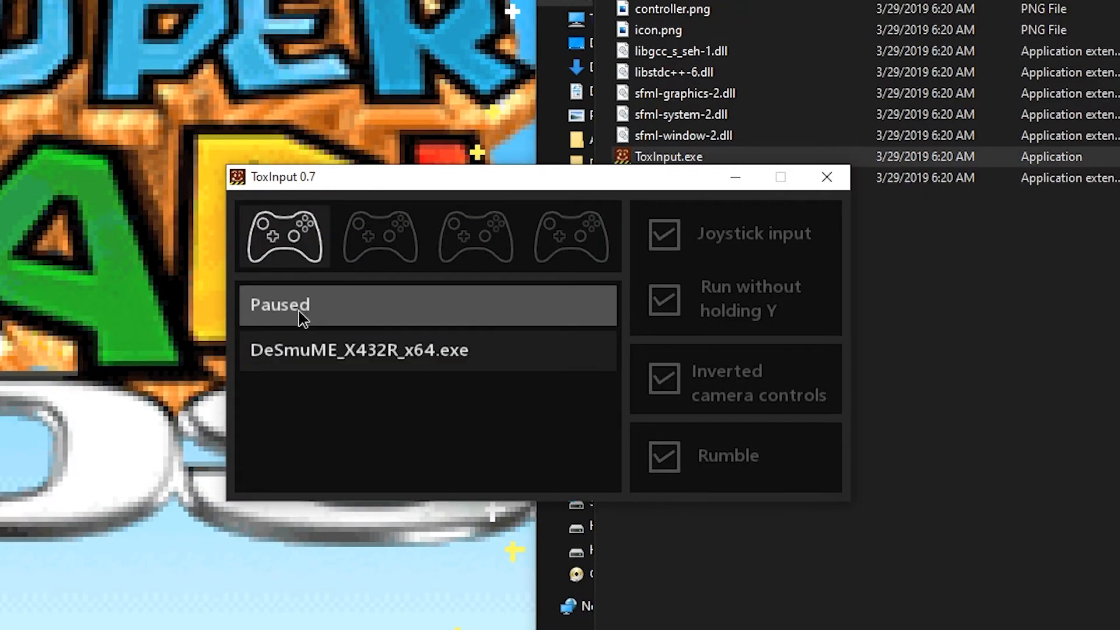
- Activate the paused DeSmuME_X432R_x64.exe entry so ToxInput feeds analog input to it
{"action": "left_click", "coordinate": [300, 304]}
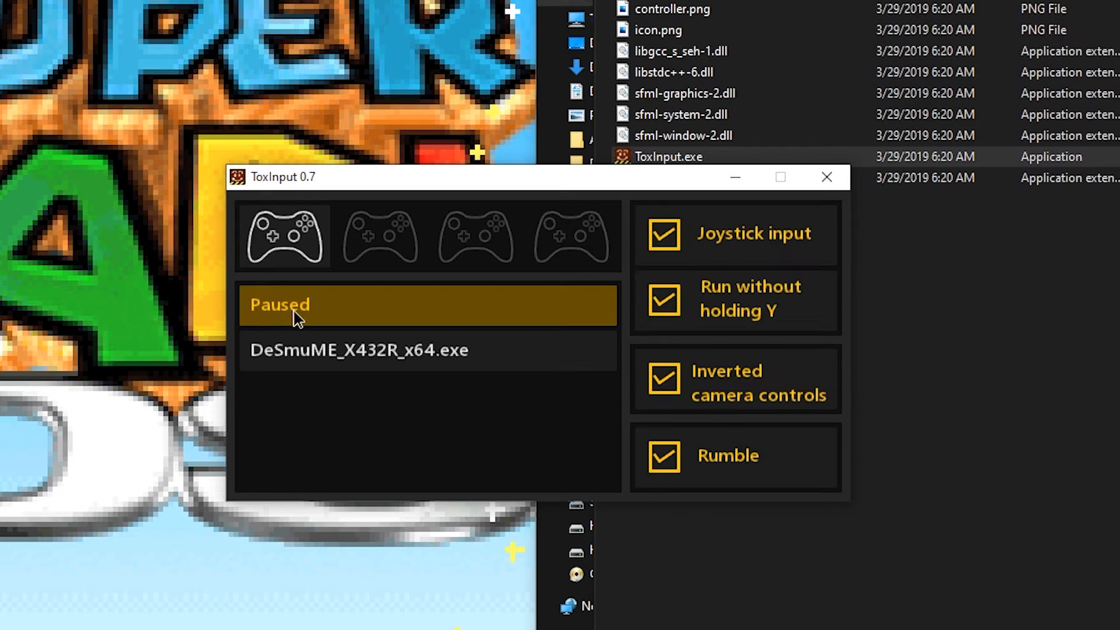